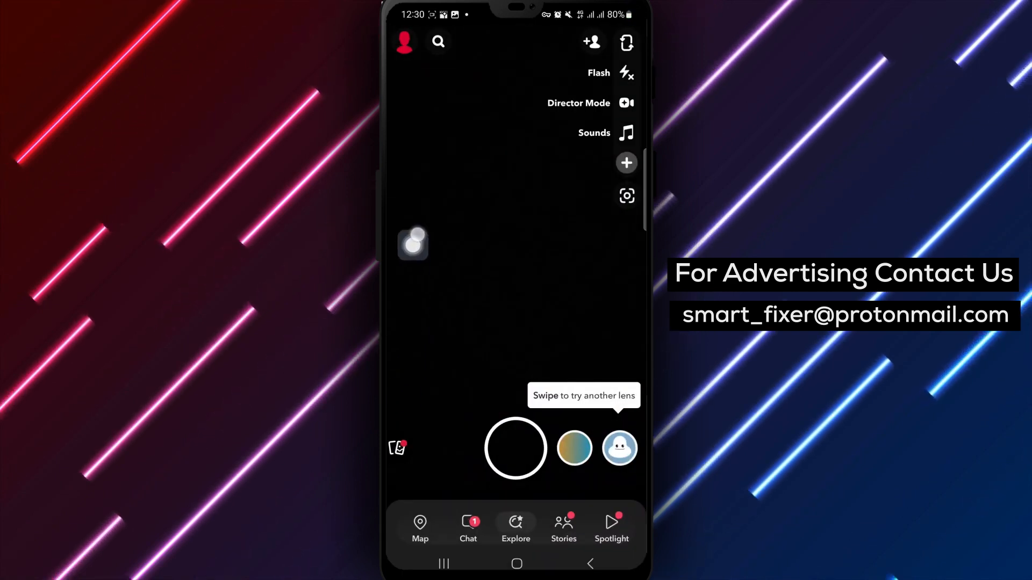
Go to your own Snapchat profile page from the camera screen's avatar
left_click(404, 41)
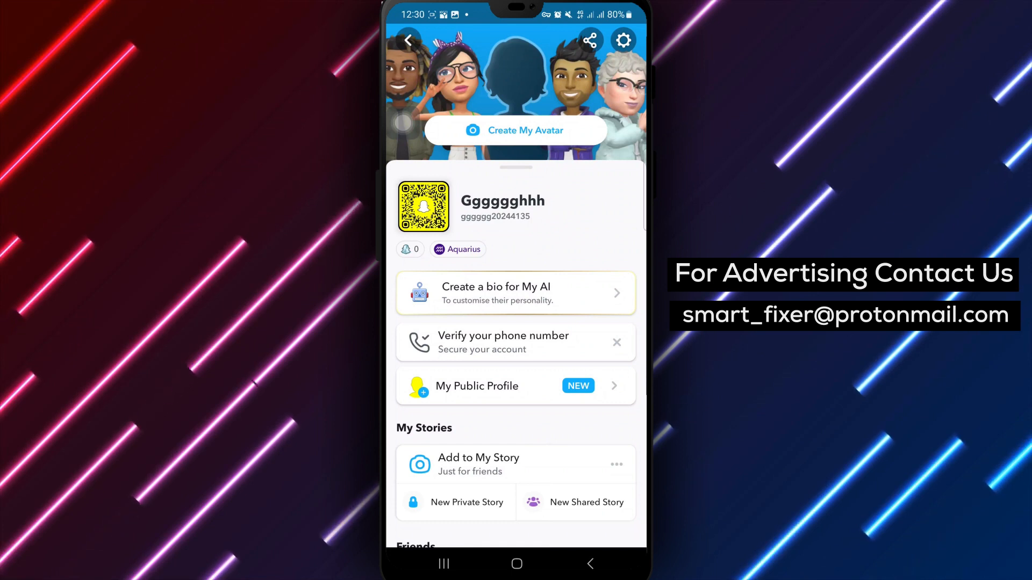
left_click(622, 39)
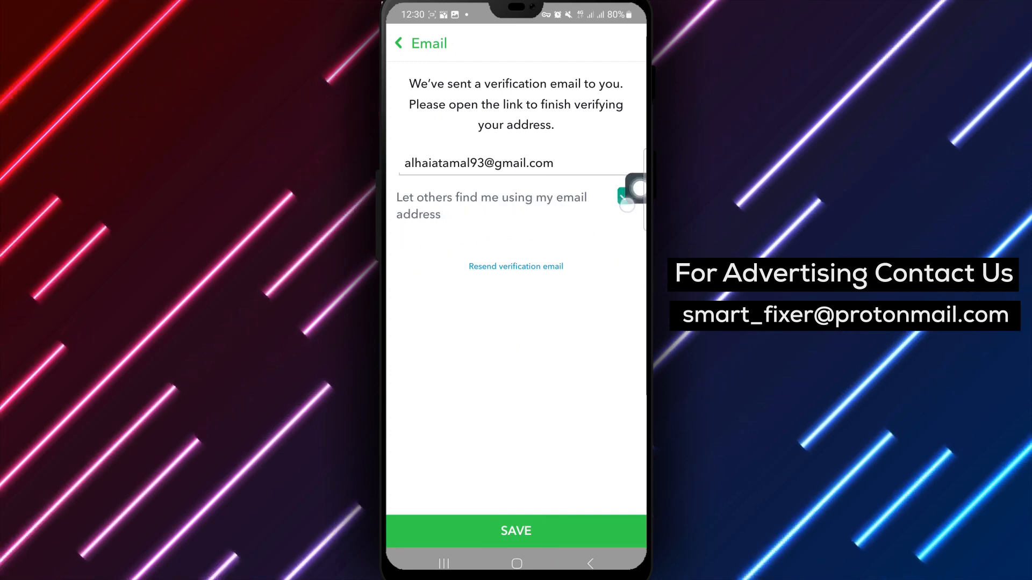
Switch off 'Let others find me using my email address' in Email settings
left_click(622, 198)
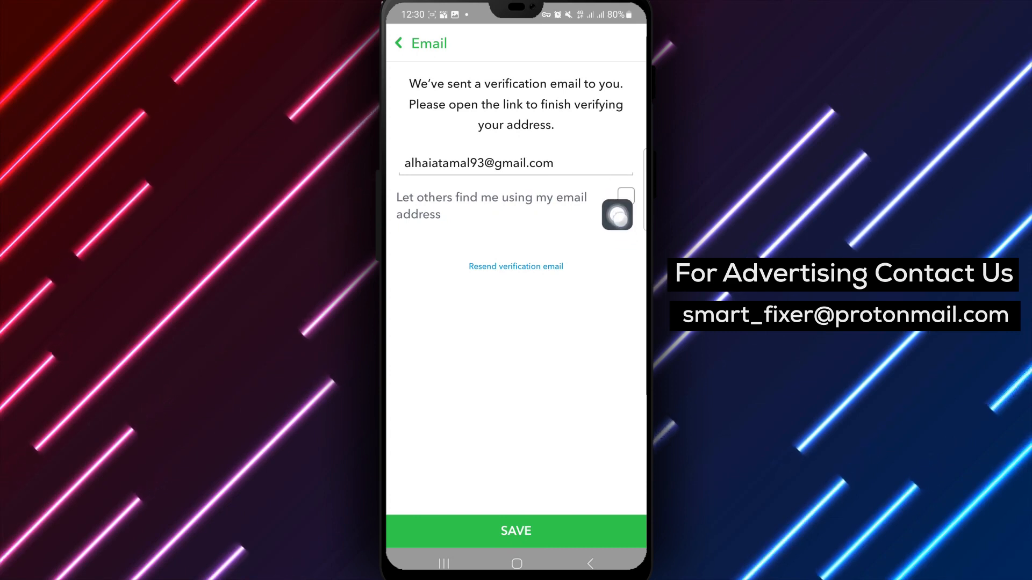